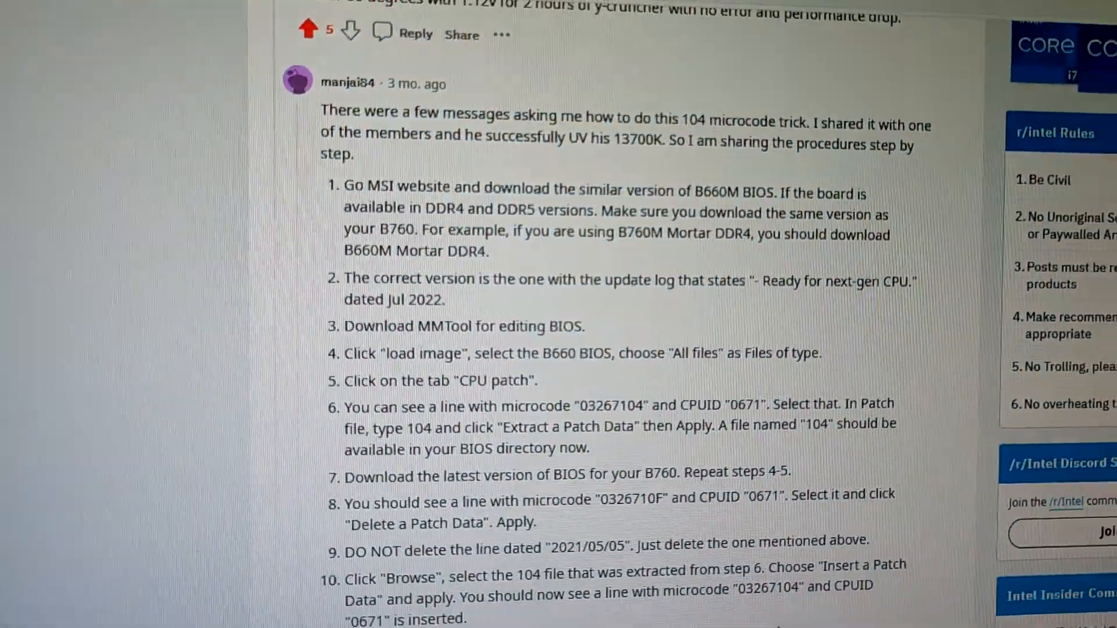
Scroll the Reddit thread toward the uploaded Geekbench result (2437 single, 11375 multi)
scroll("down", 3)
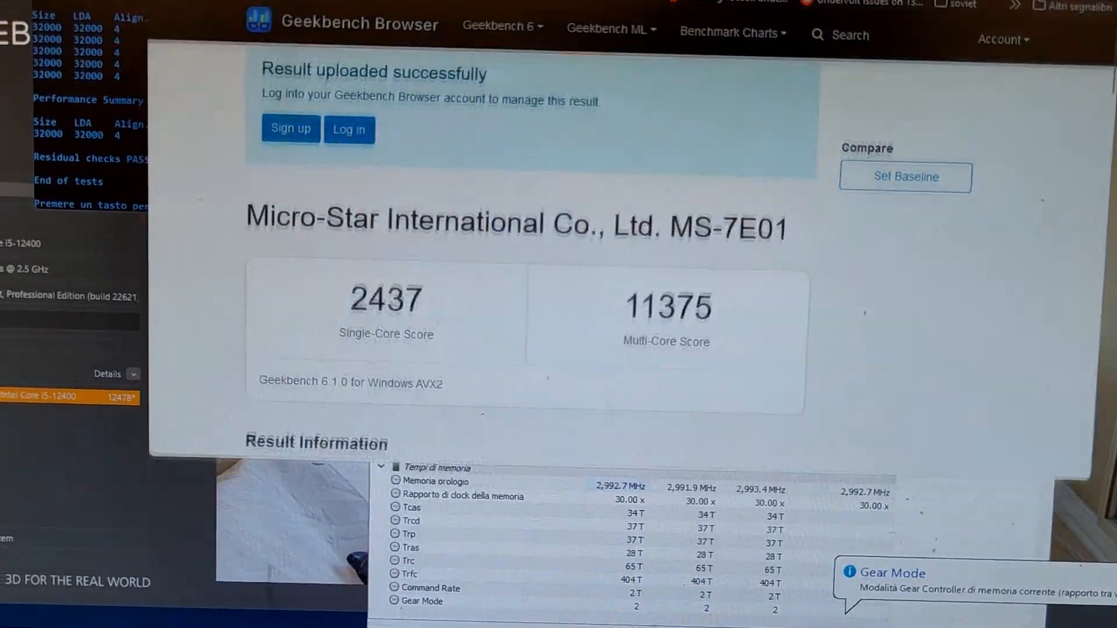
Search Google for "Geekbench 6 12400" to compare against the uploaded scores
scroll("down", 3)
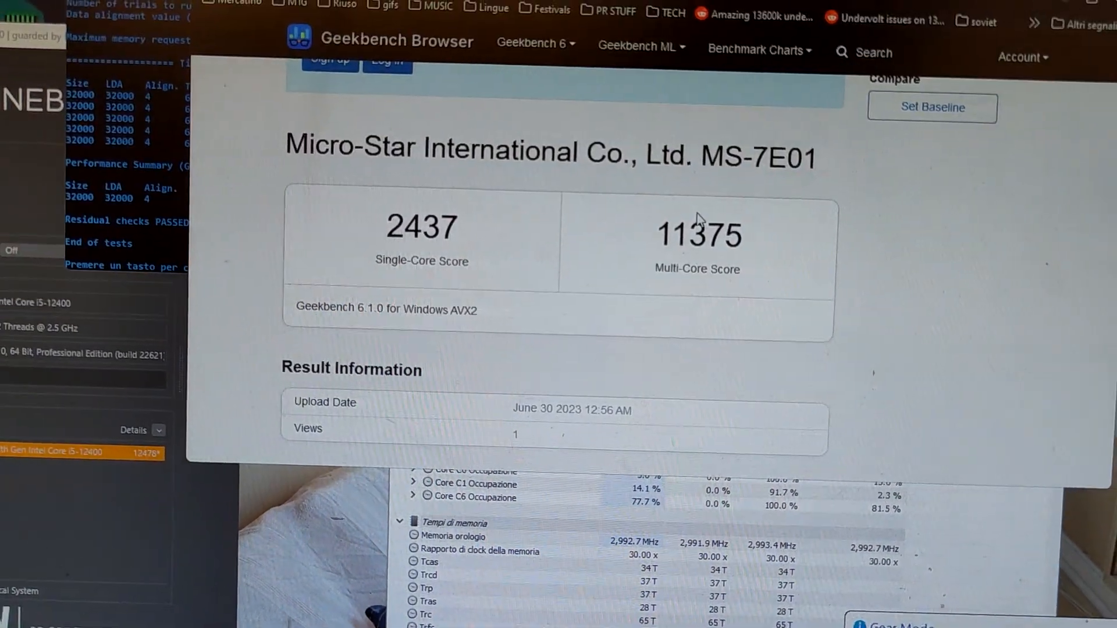
scroll("down", 3)
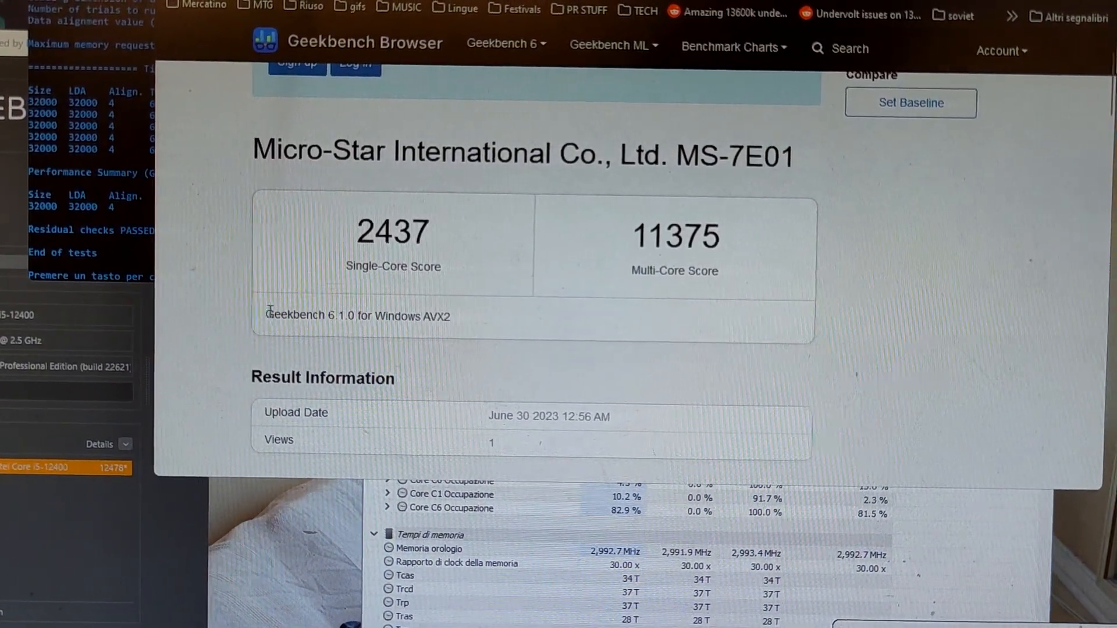
double_click(304, 310)
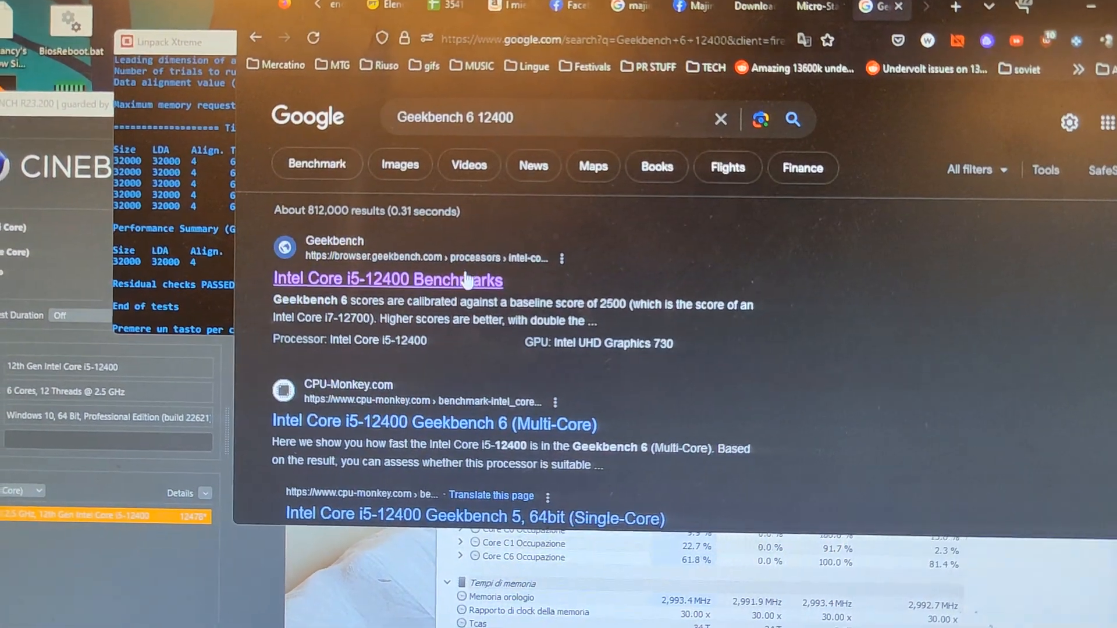
View the i5-12400 Benchmarks page with 2140 single-core and 8789 multi-core averages
left_click(388, 281)
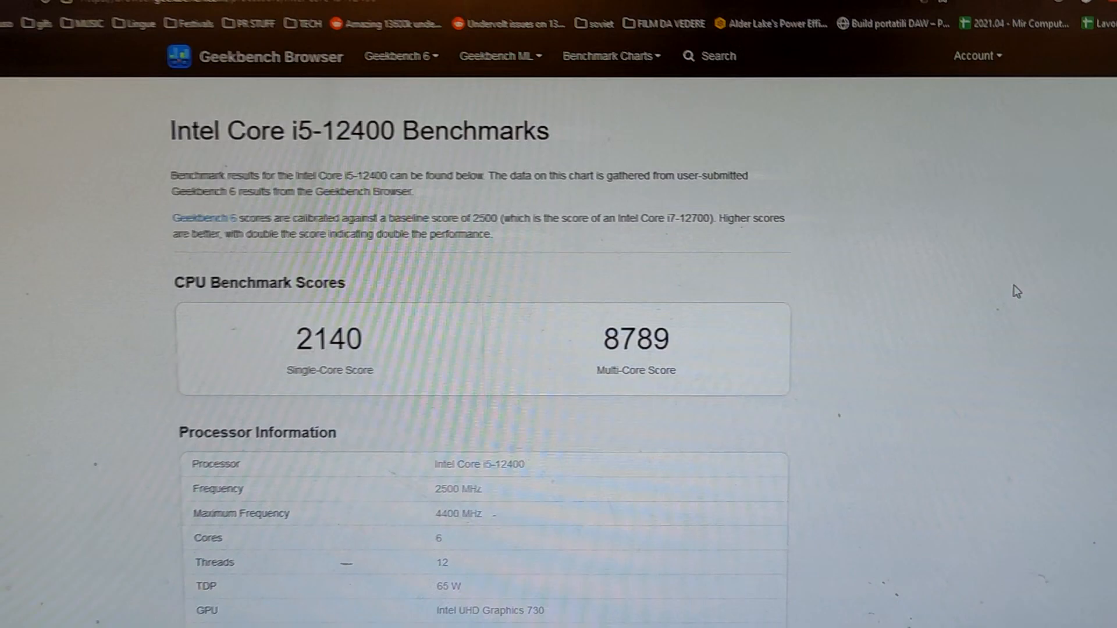
scroll("down", 3)
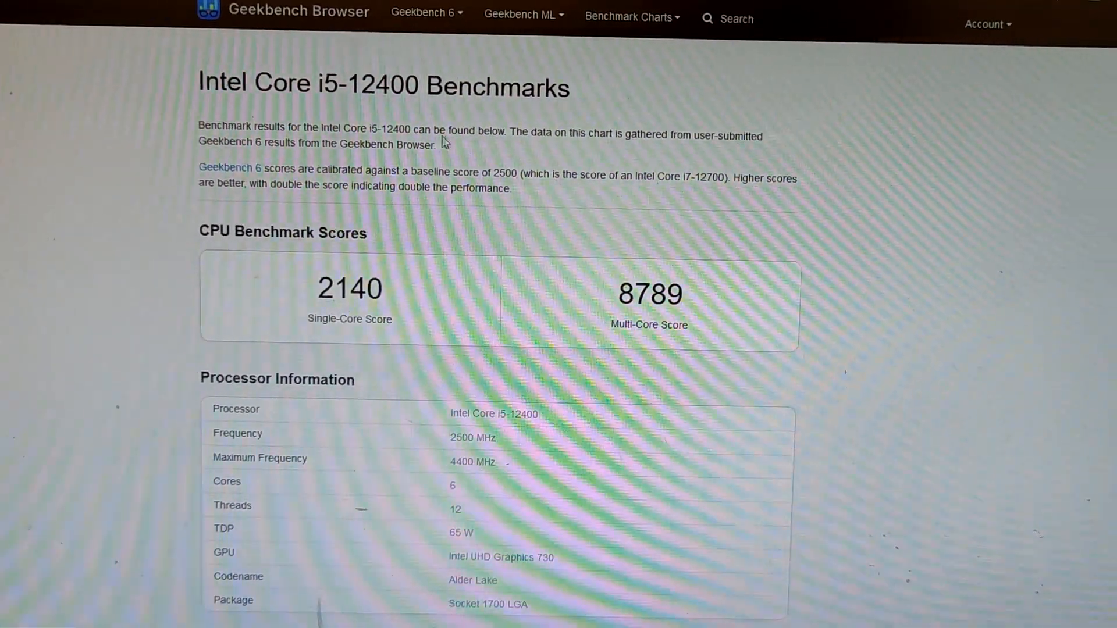
scroll("down", 3)
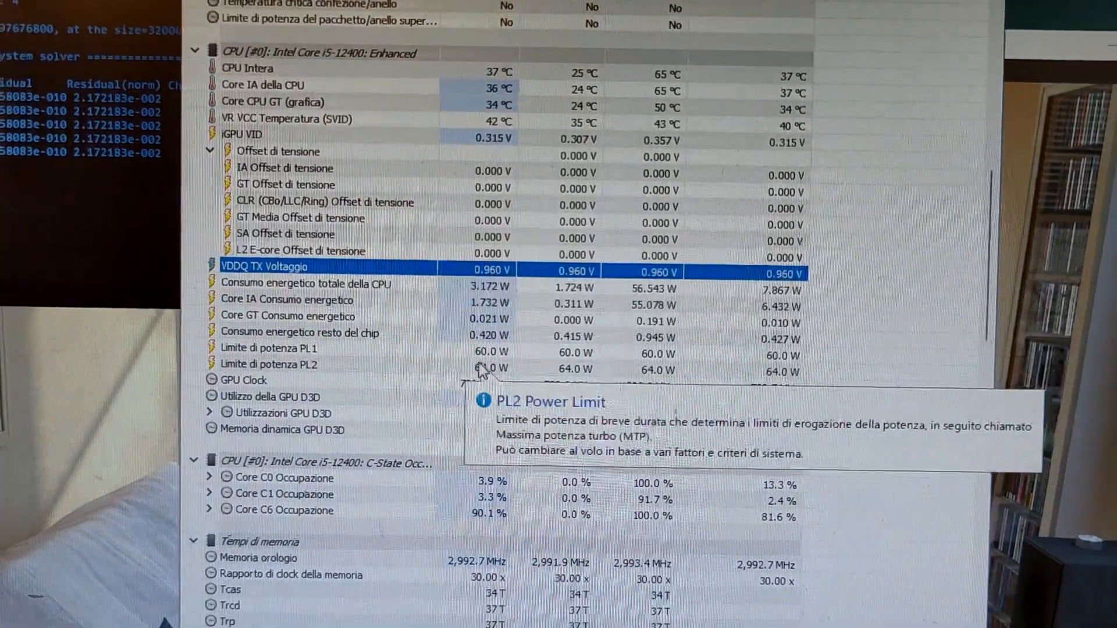
scroll("down", 3)
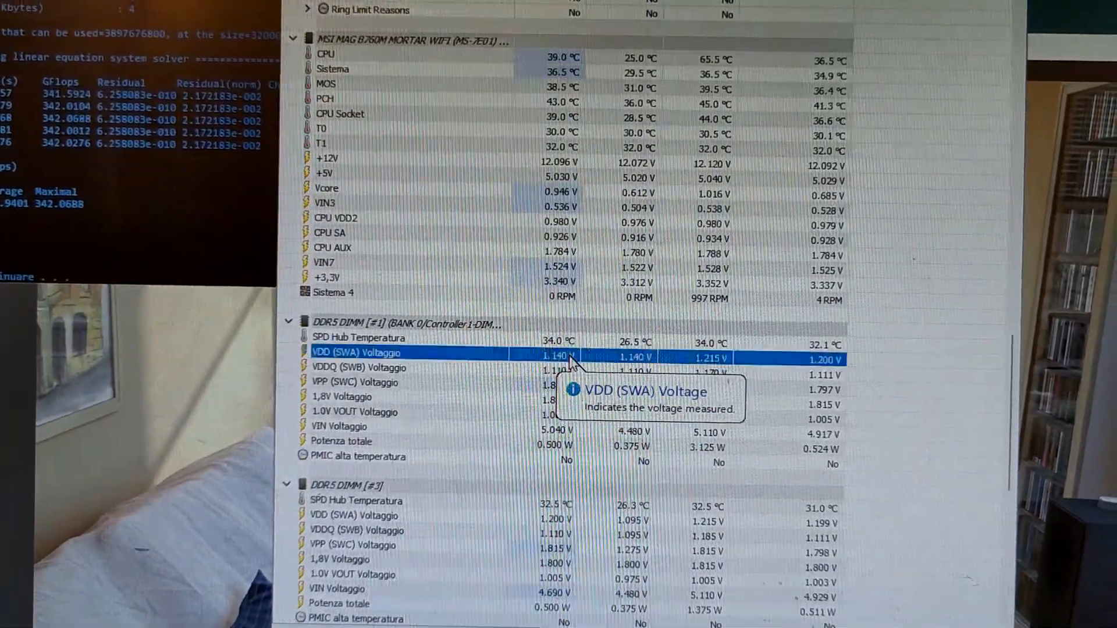
mouse_move(443, 392)
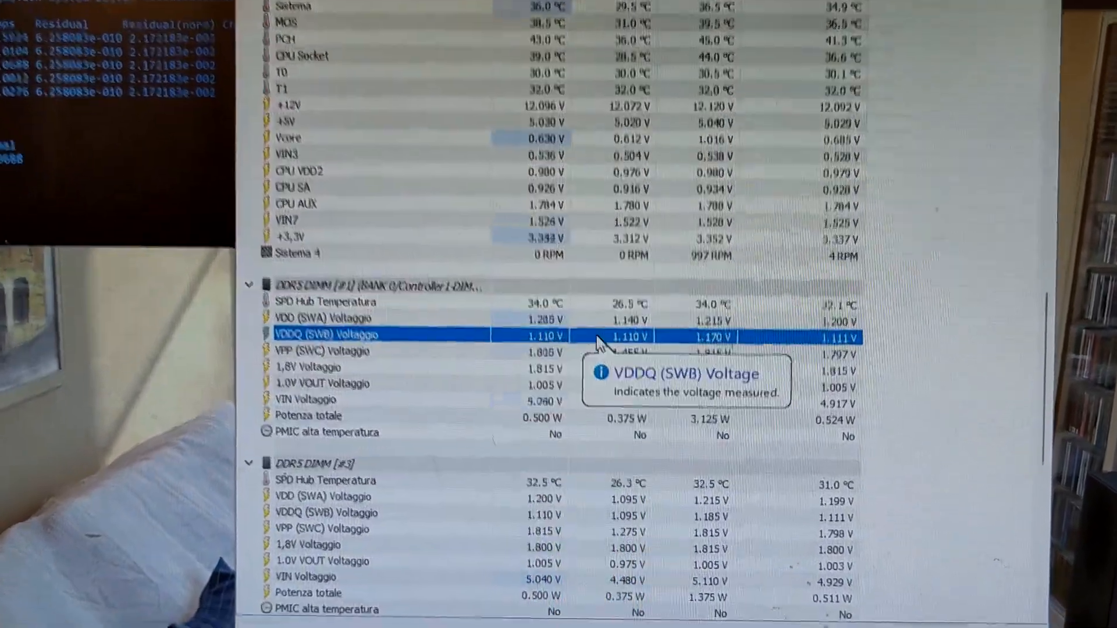
scroll("down", 3)
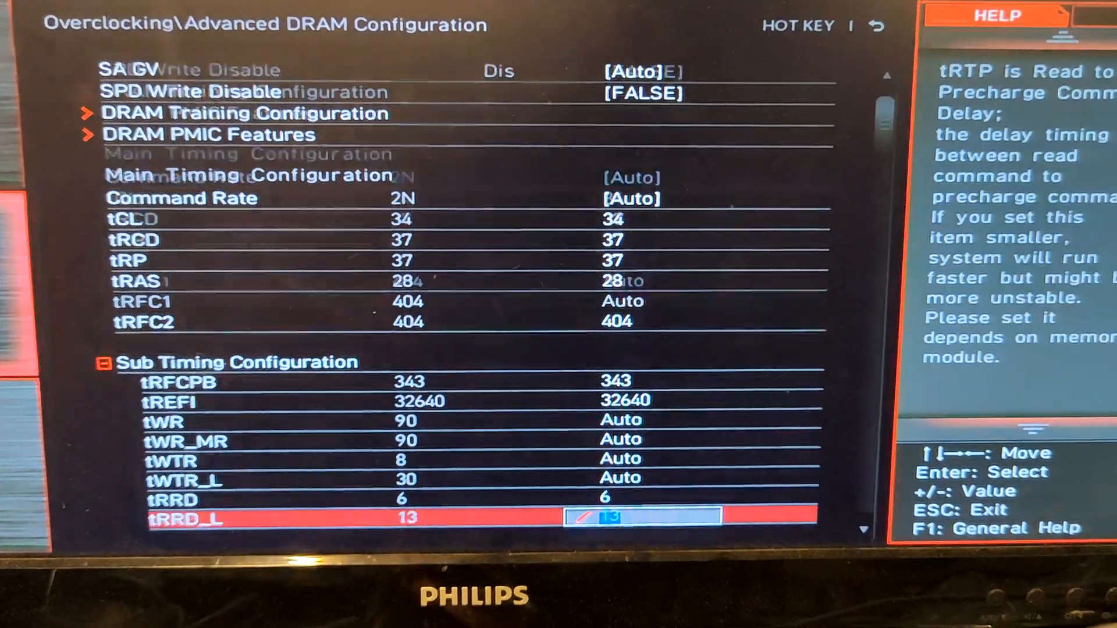
scroll("down", 3)
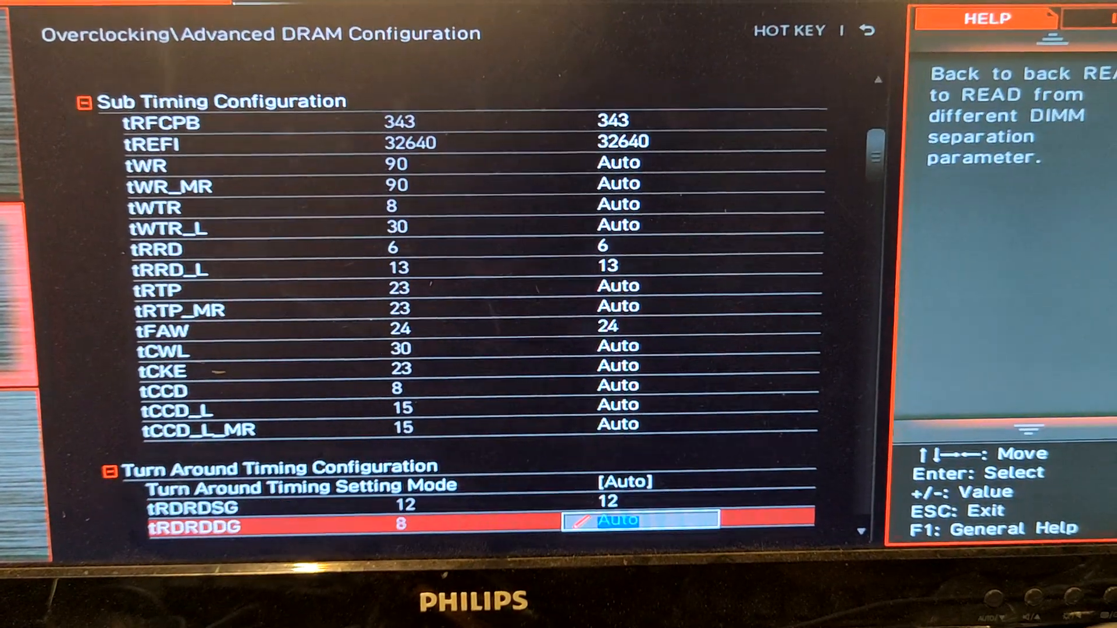
scroll("down", 3)
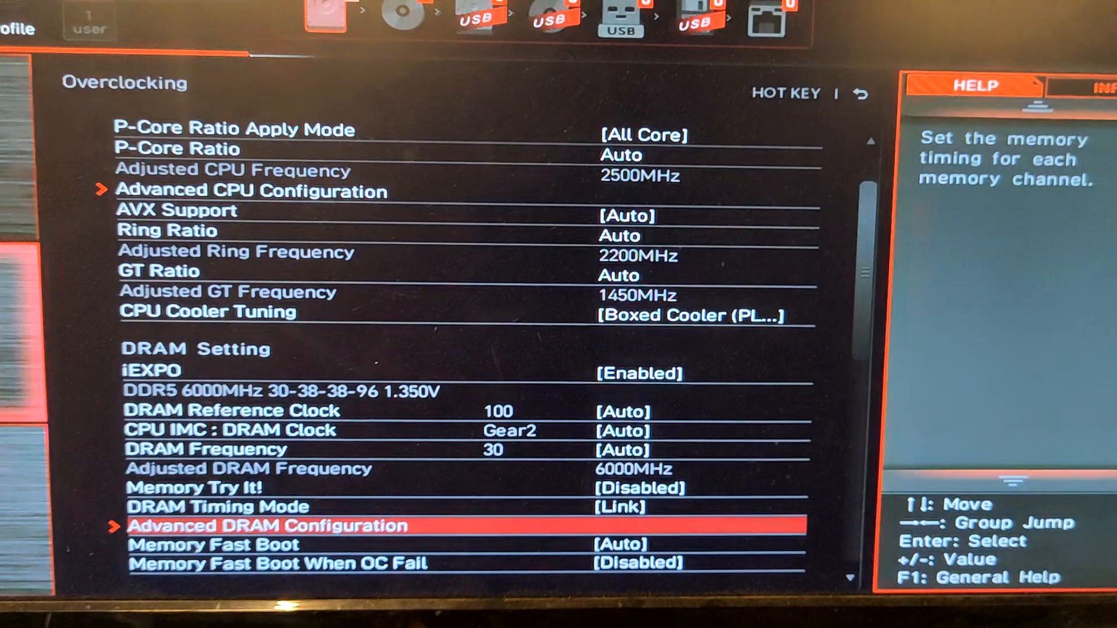
Set DRAM VPP Voltage to 1.74 V under Voltage Setting
scroll("down", 3)
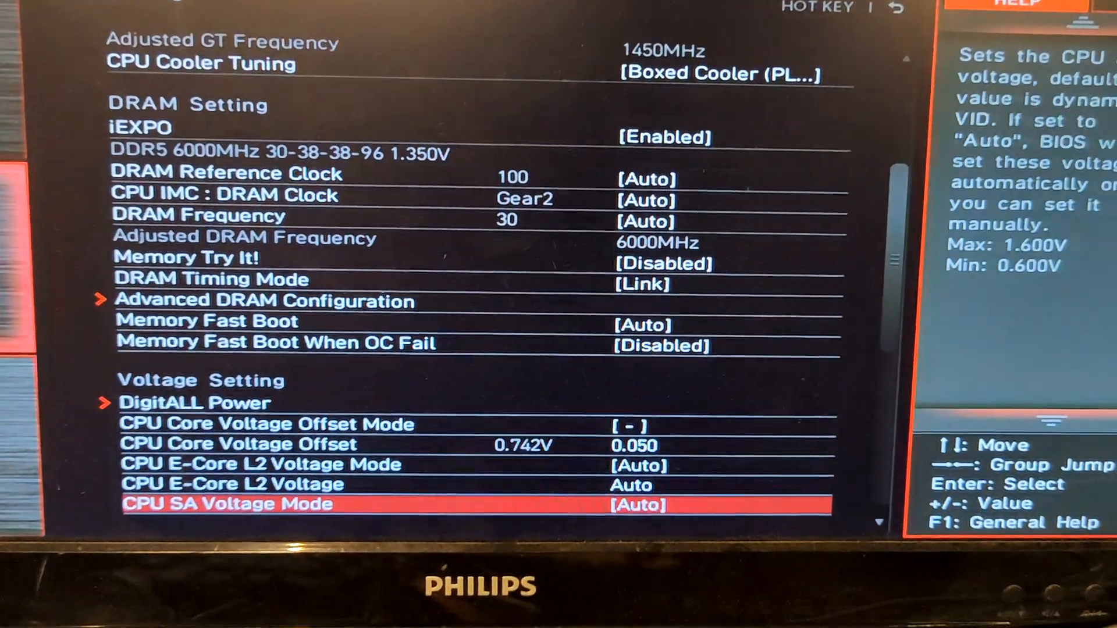
scroll("down", 3)
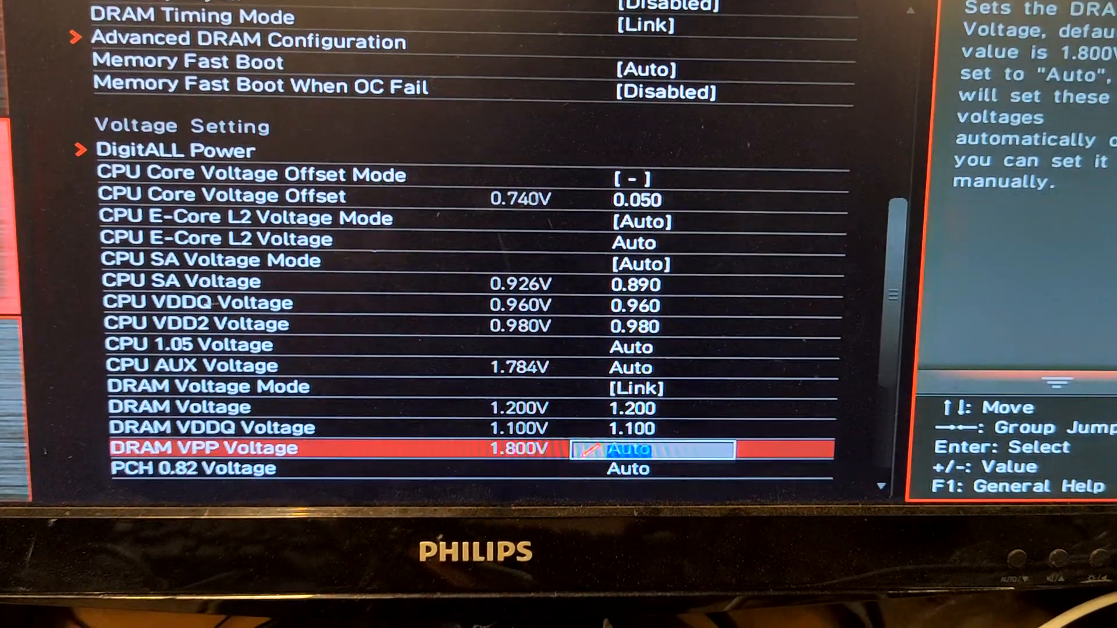
key("up")
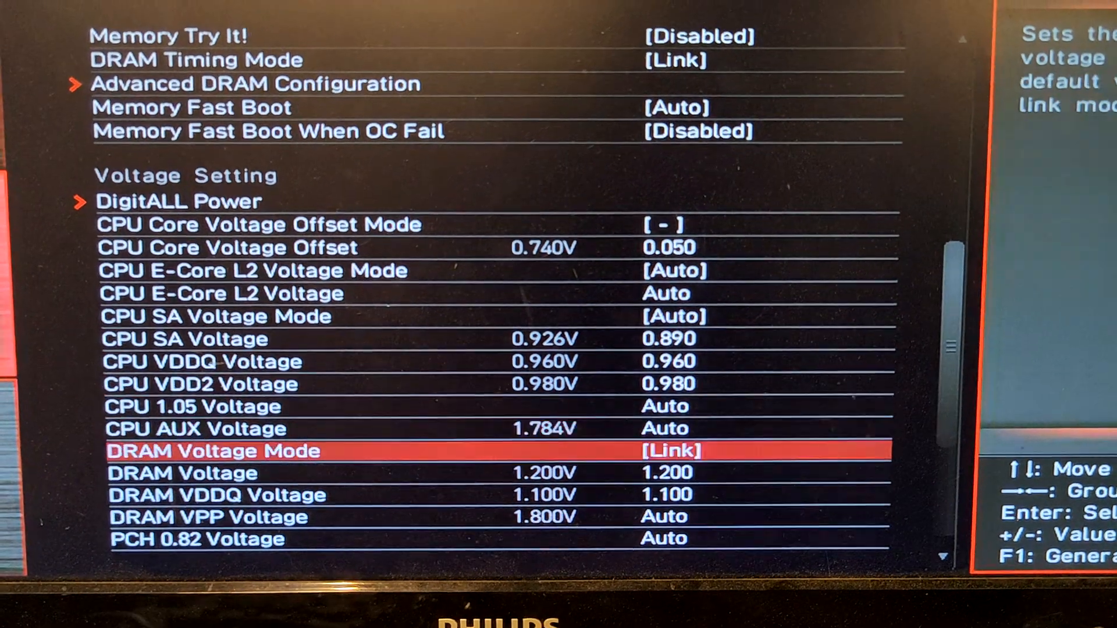
key("Down")
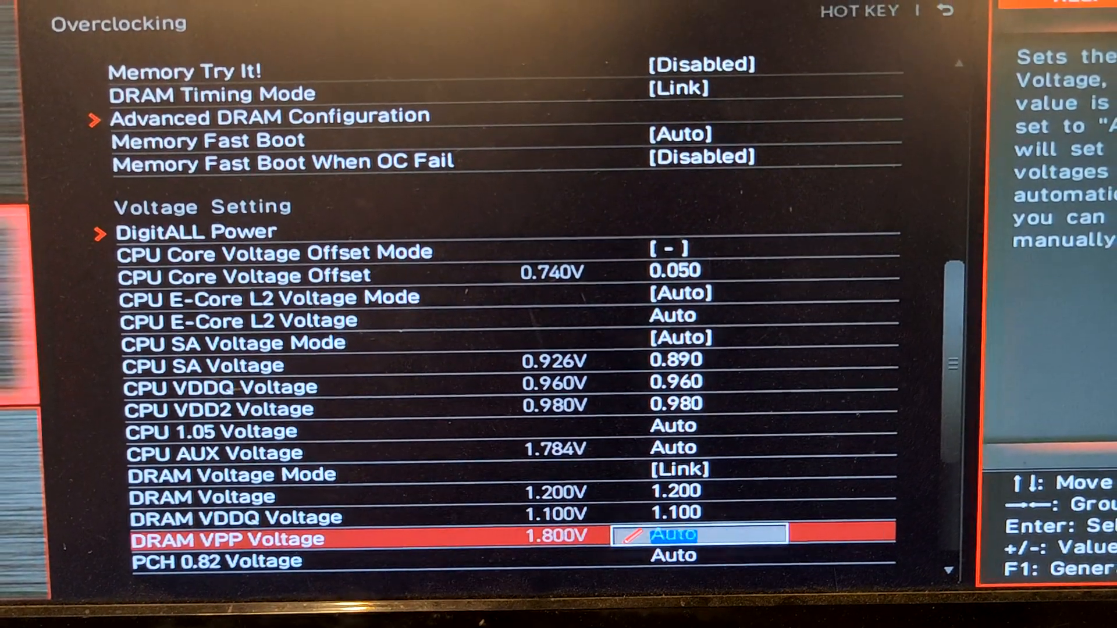
type("1.74")
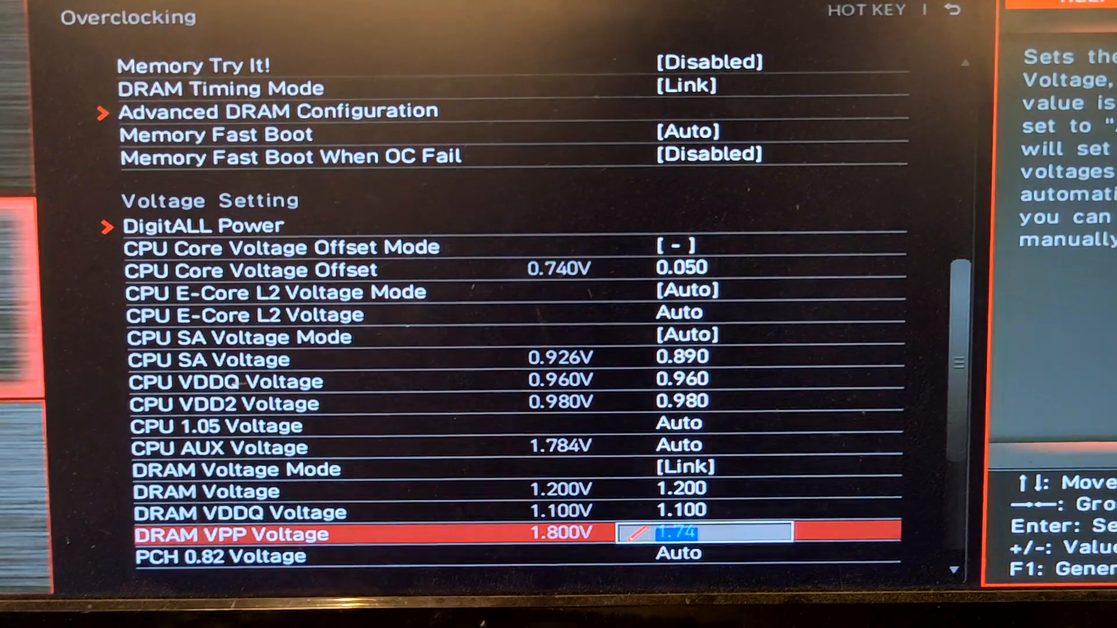
scroll("down", 3)
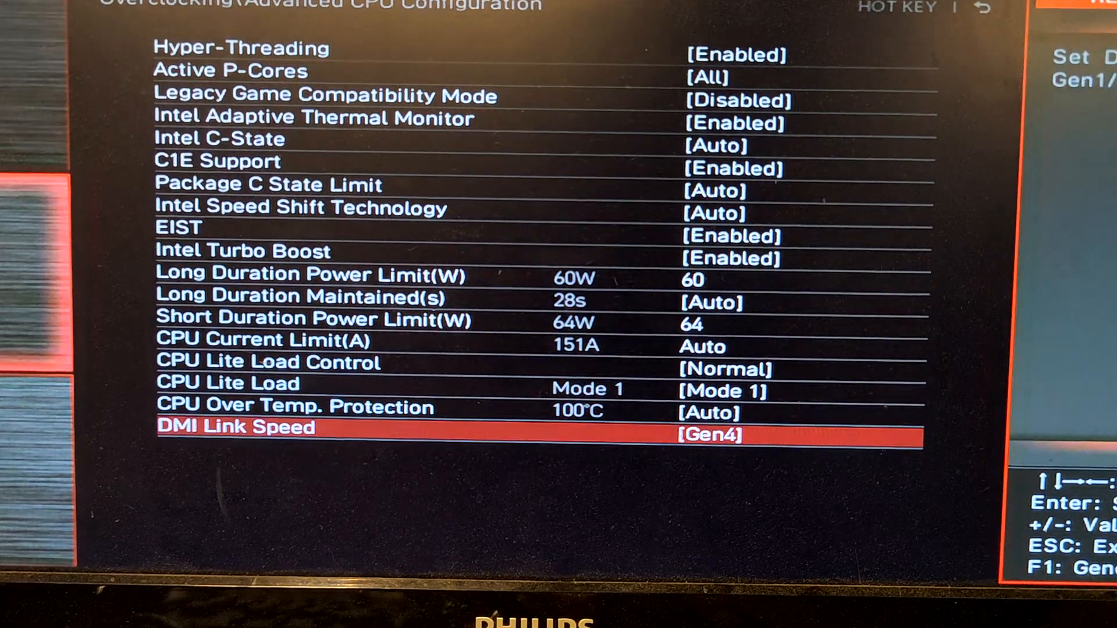
Move to the Long Duration Power Limit entries showing 60 W long and 64 W short limits
key("Up")
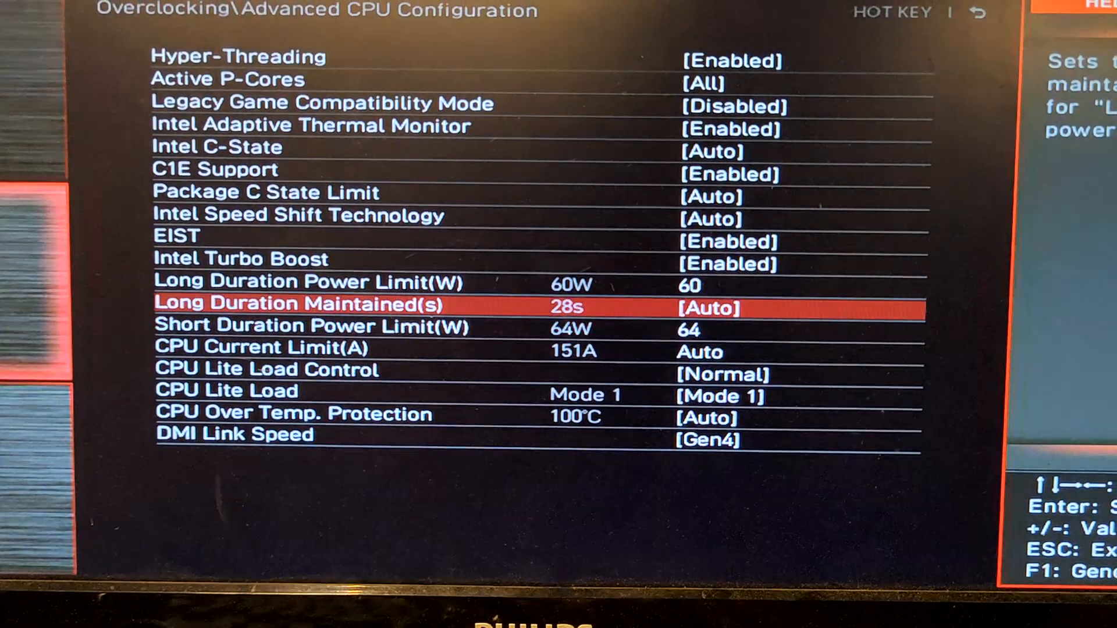
key("Down")
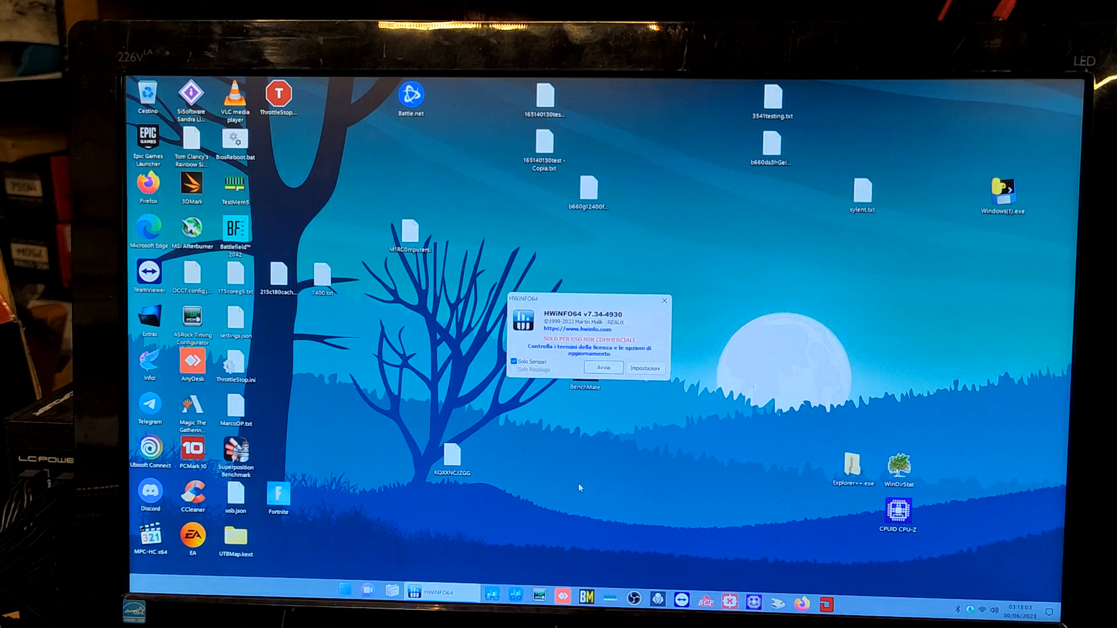
Run HWiNFO64 in sensors-only mode via Avvia
left_click(603, 368)
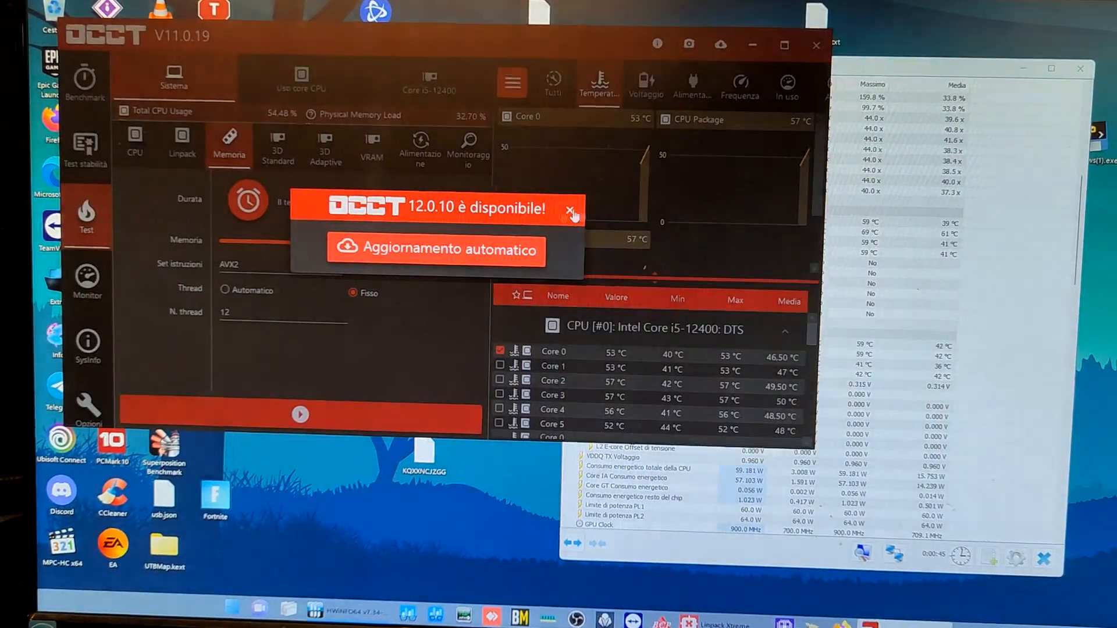
Close the OCCT 12.0.10 update popup
left_click(574, 211)
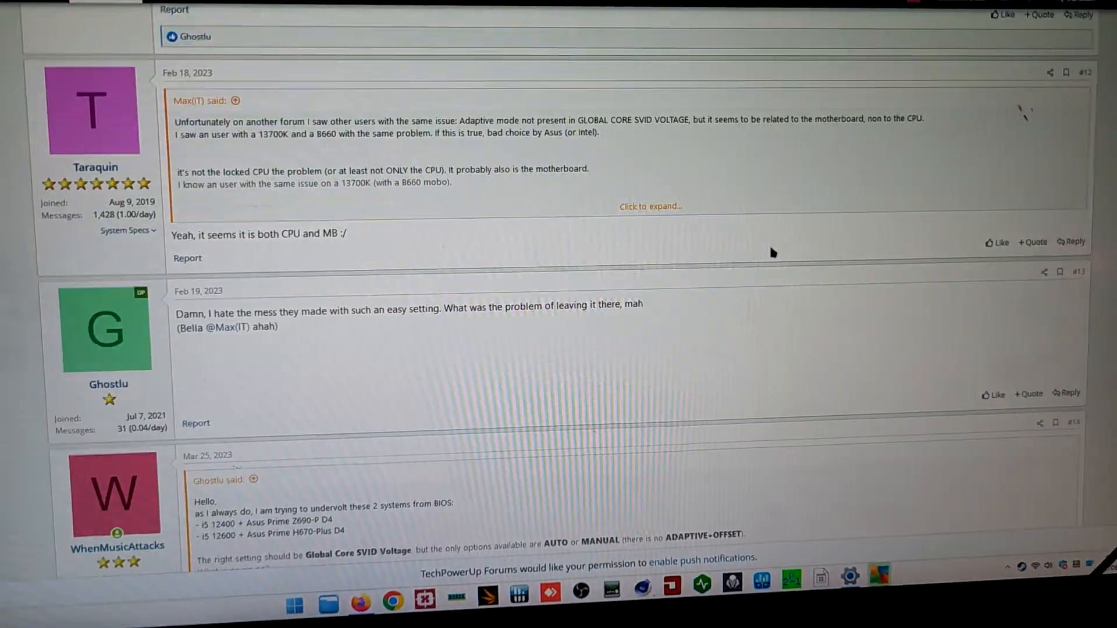
Scroll the undervolt thread to its final Lite Load reply and the reply editor
scroll("down", 3)
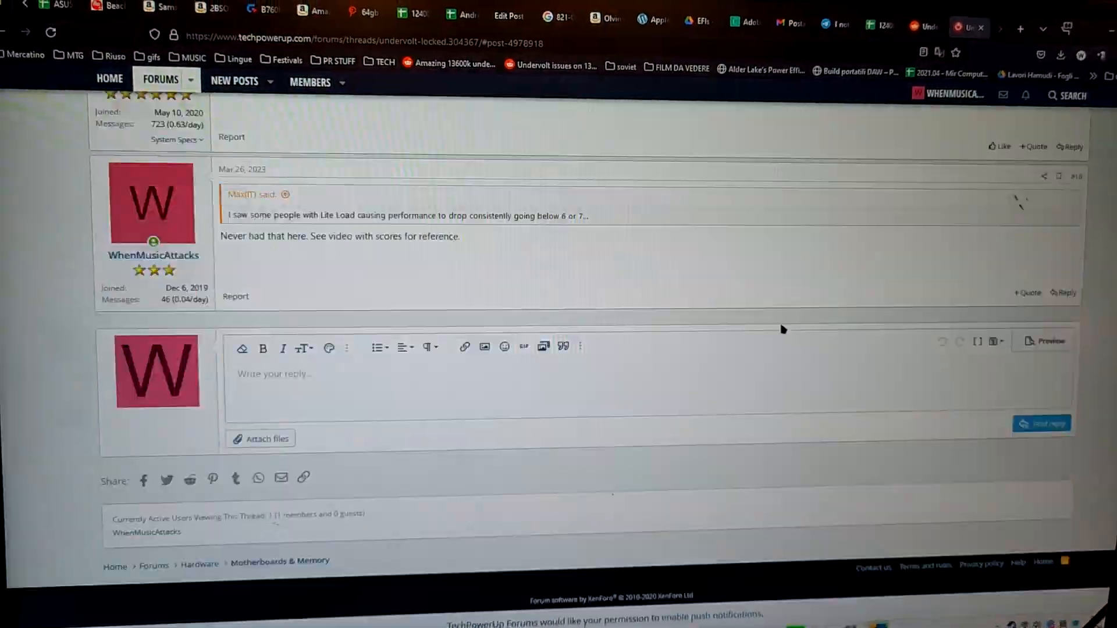